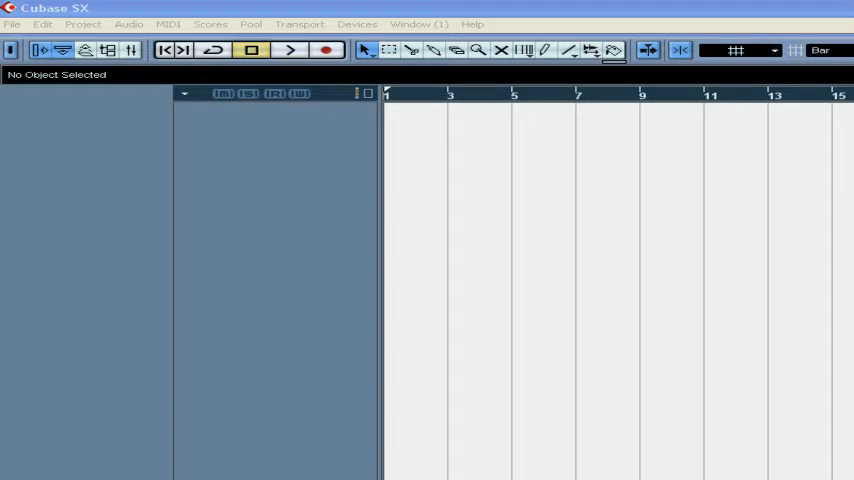
Step: Try QuickTime playback in the Video Player device setup, then keep DirectShow Video
left_click(357, 24)
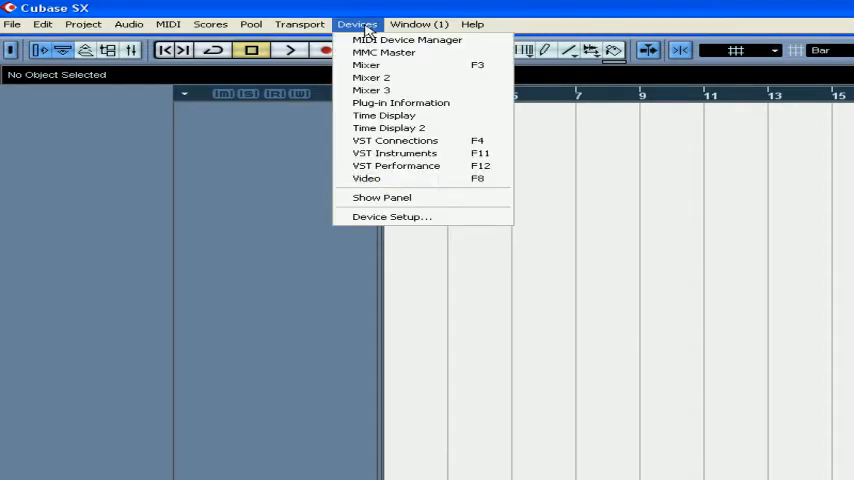
left_click(391, 216)
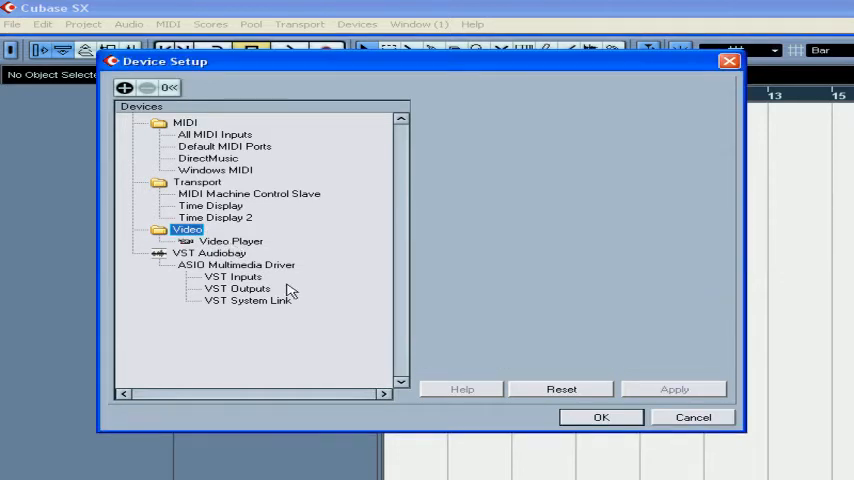
left_click(231, 241)
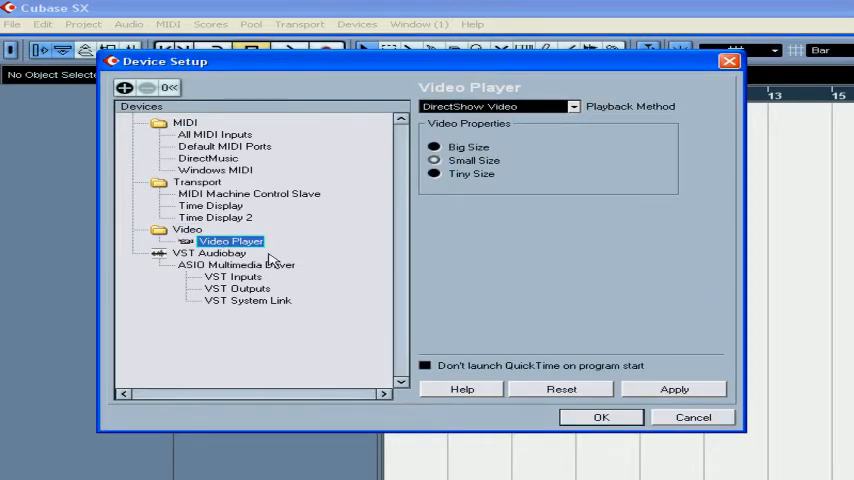
left_click(573, 106)
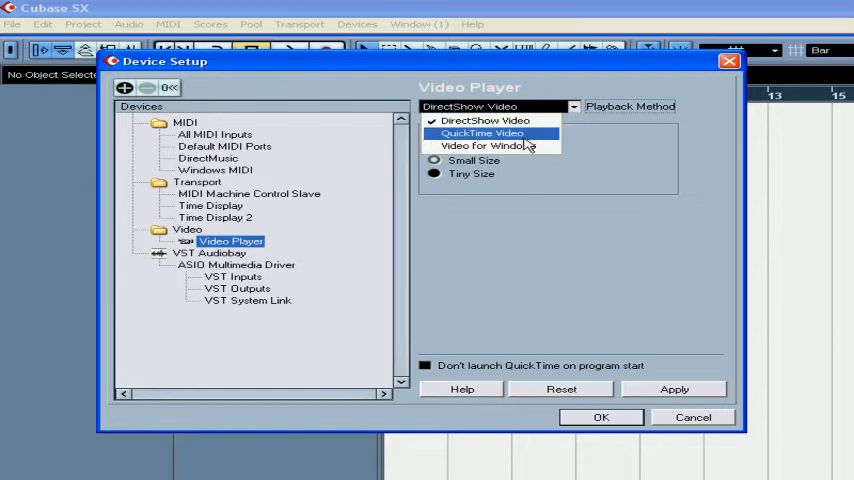
left_click(483, 133)
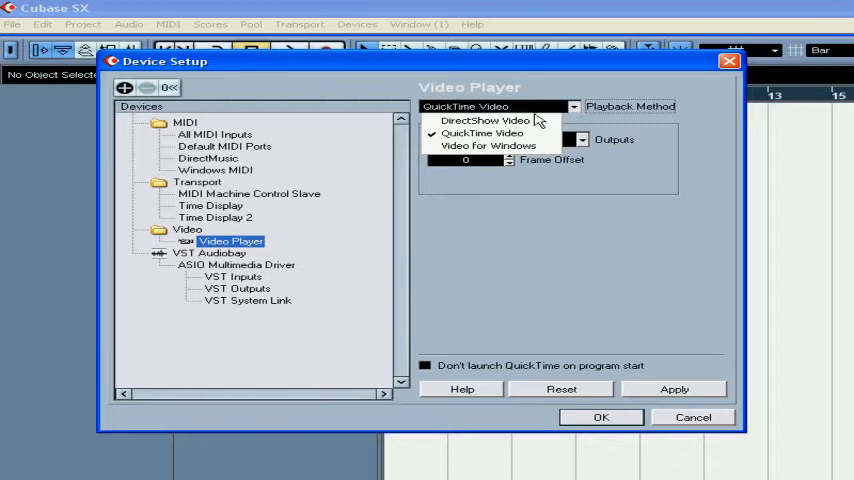
left_click(485, 120)
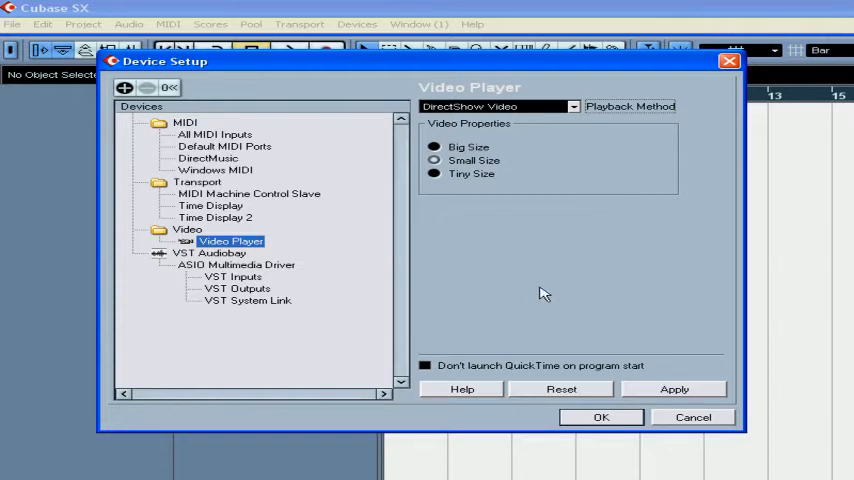
left_click(601, 417)
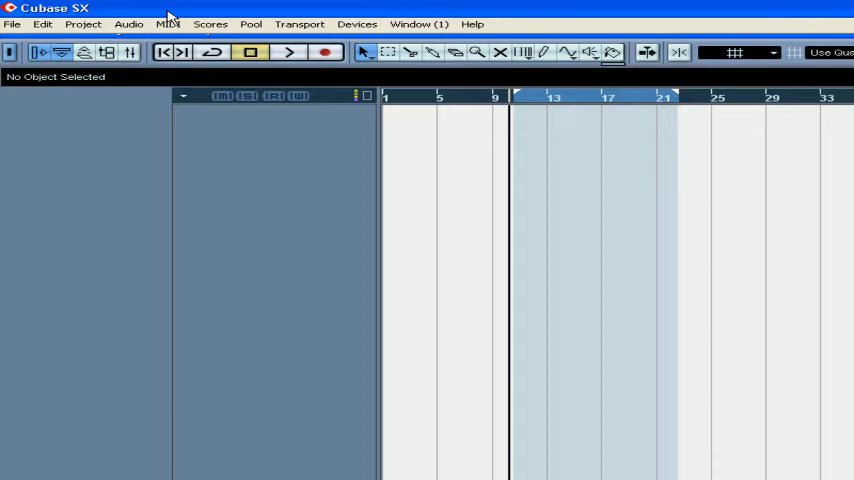
mouse_move(30, 30)
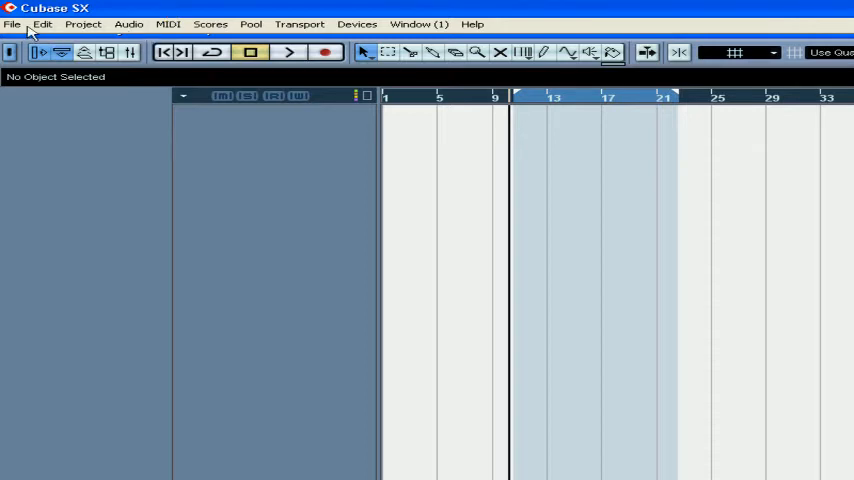
Step: Adjust the video cache size in the program Preferences
left_click(12, 24)
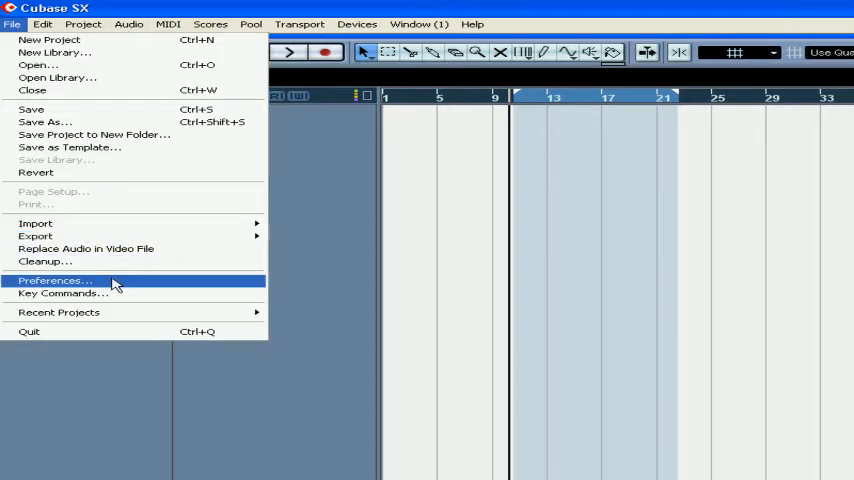
left_click(54, 280)
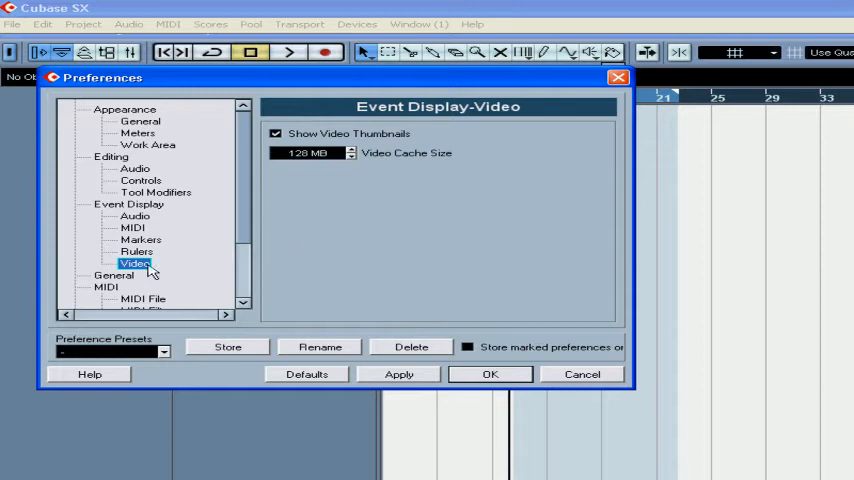
mouse_move(392, 172)
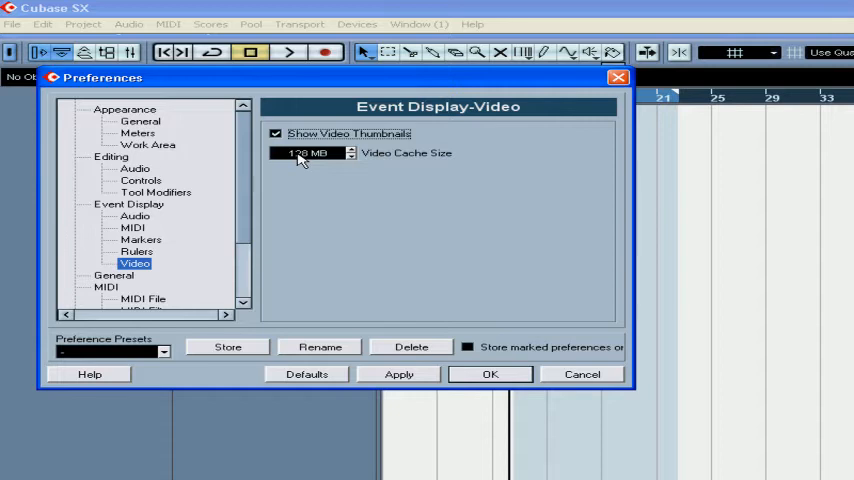
left_click(351, 156)
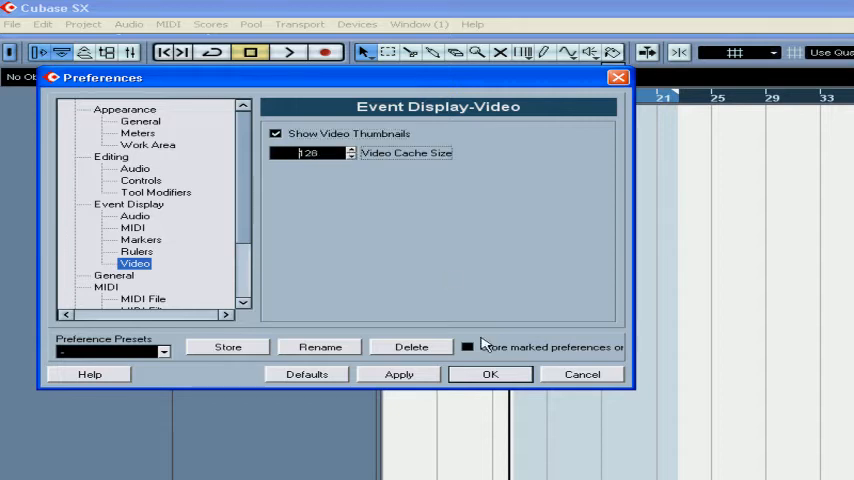
left_click(490, 374)
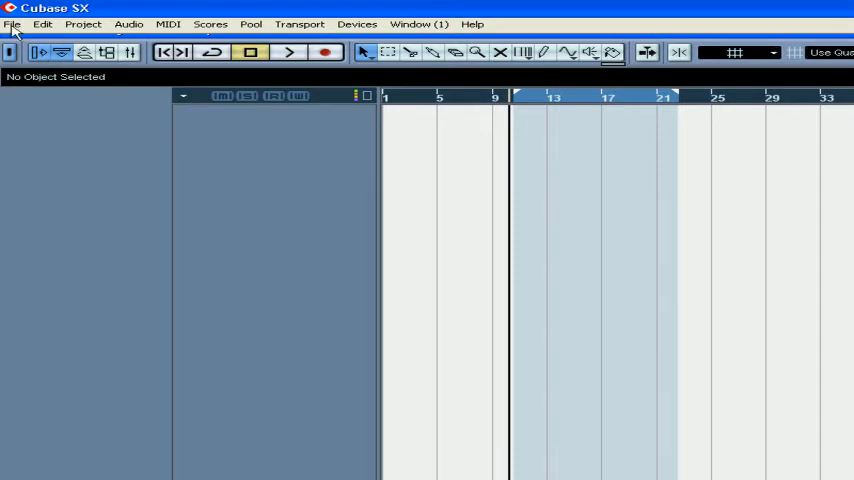
Step: Import the video VTS_01_4-1 with Extract Audio enabled
left_click(12, 24)
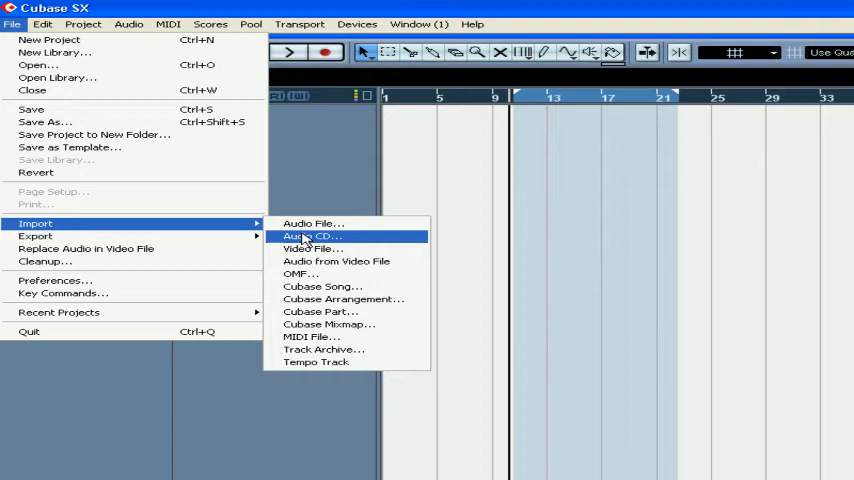
left_click(313, 248)
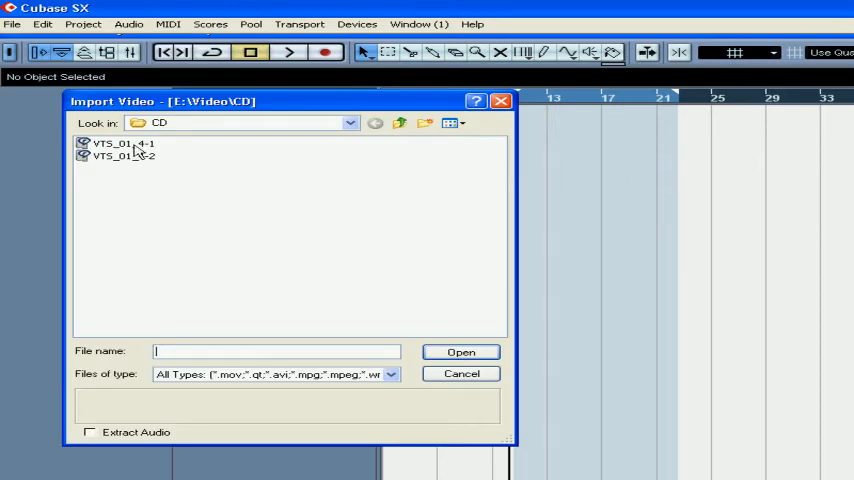
left_click(124, 143)
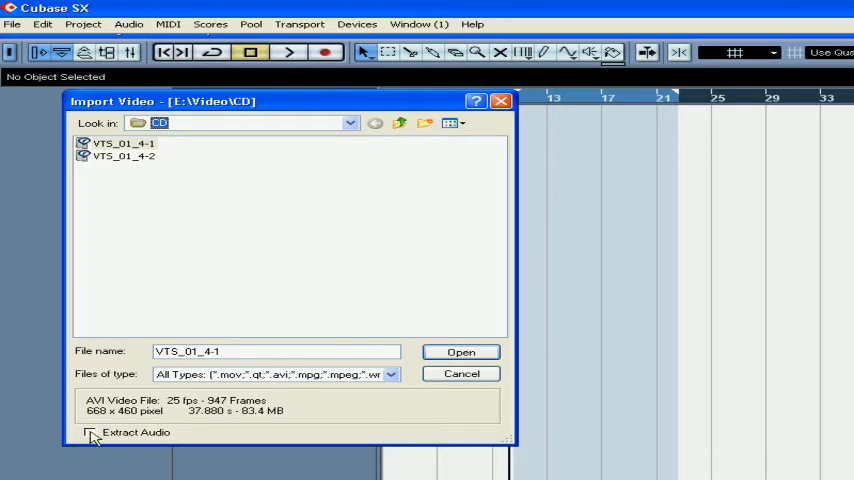
left_click(90, 432)
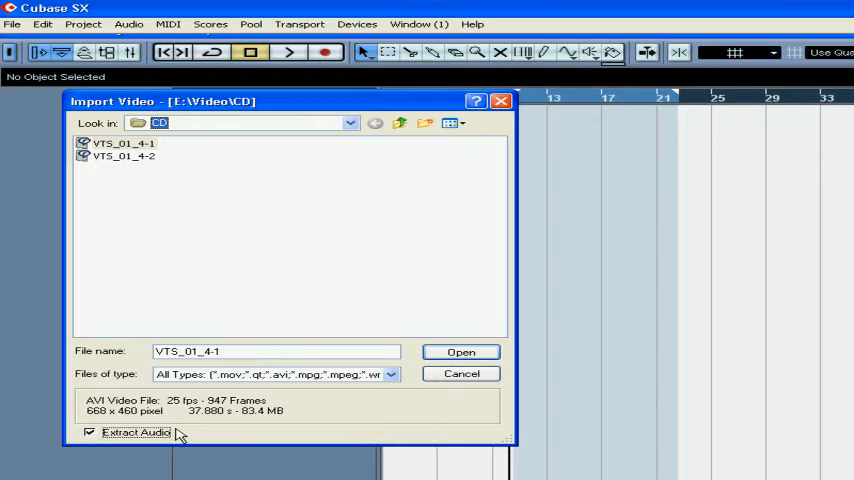
mouse_move(408, 409)
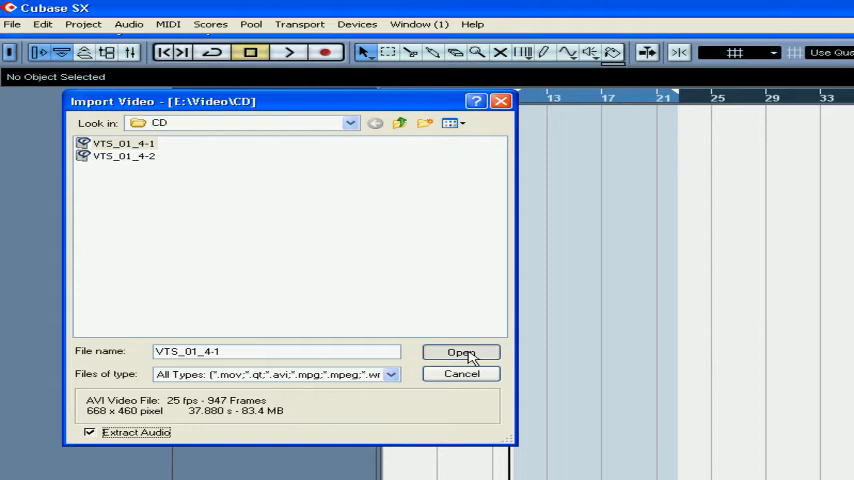
left_click(461, 352)
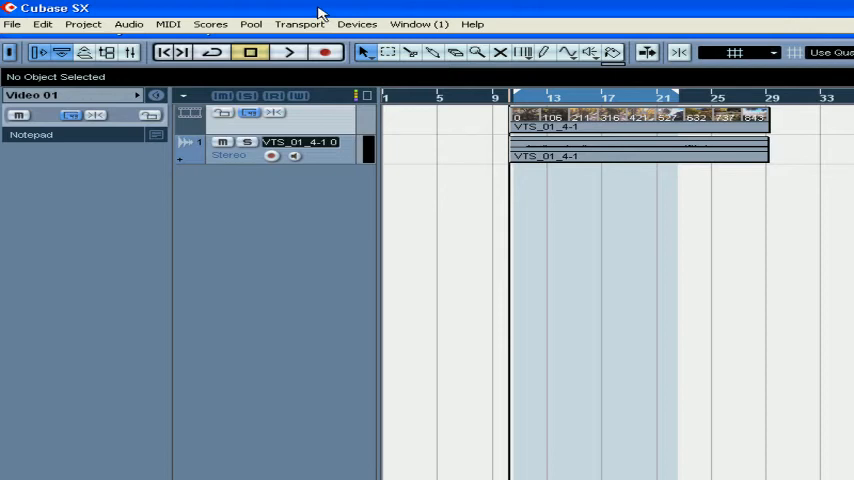
mouse_move(276, 118)
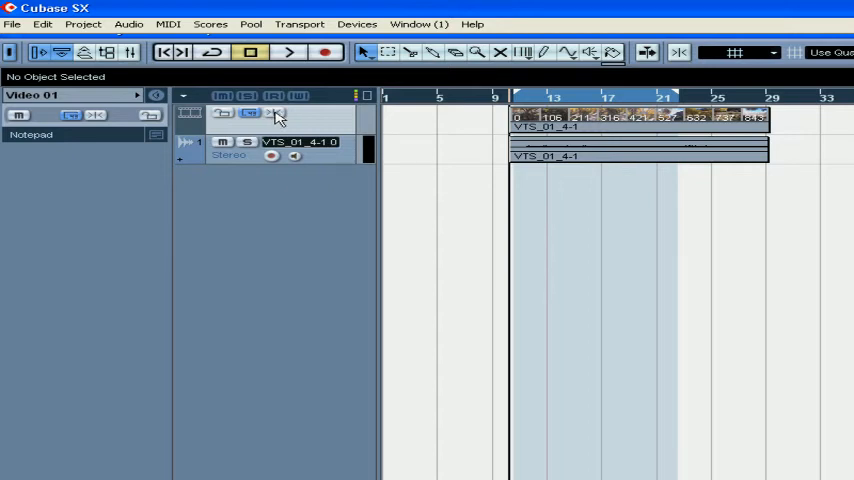
Step: Select the VTS_01_4-1 video event, spanning about bars 10 to 29
left_click(638, 120)
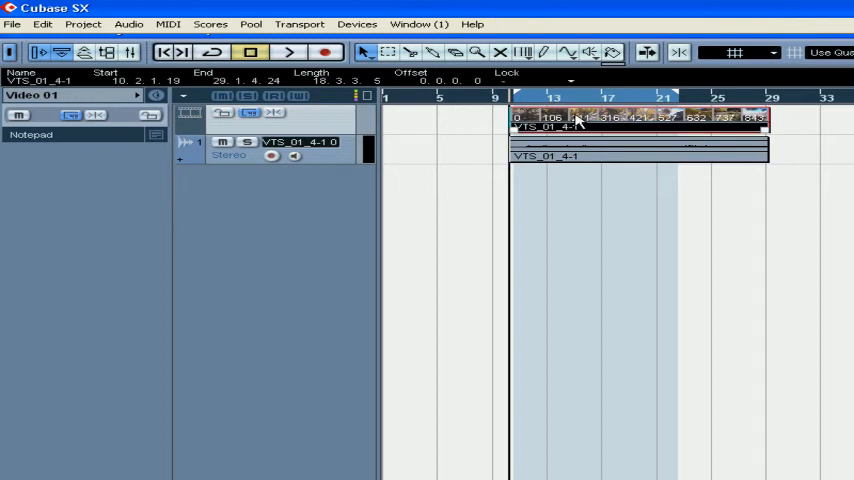
Step: Open the DirectShow video player and set its window size to Small after trying Big
left_click(357, 24)
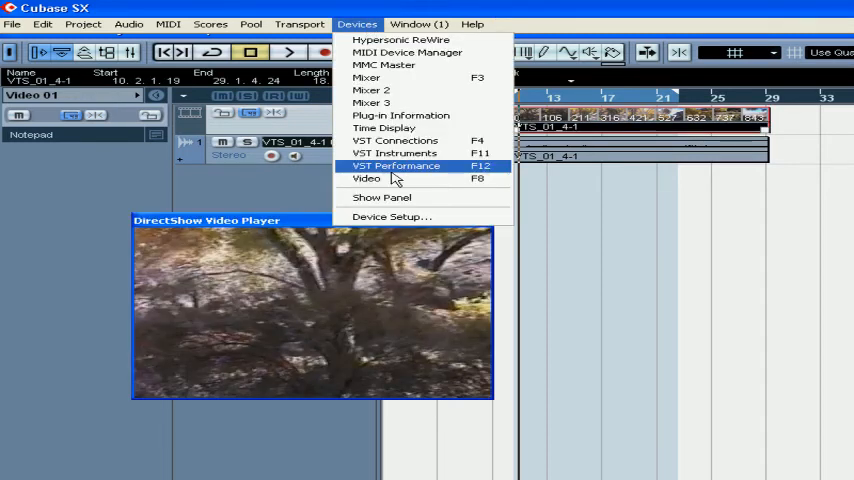
mouse_move(303, 186)
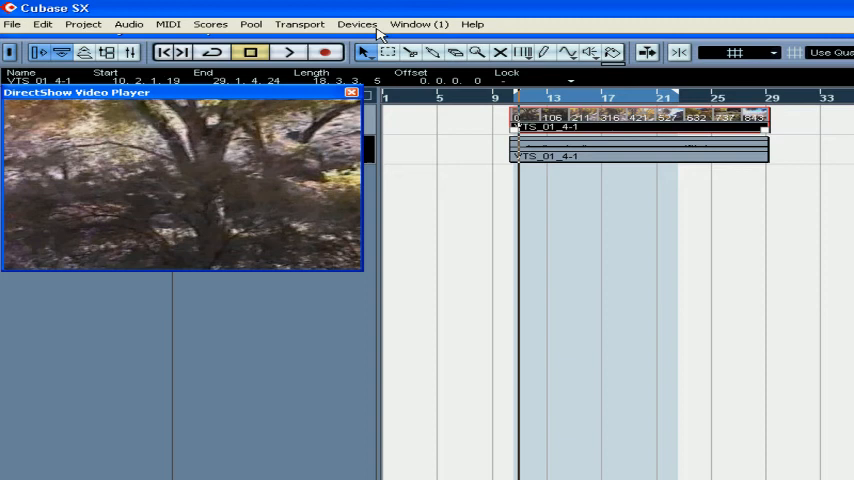
left_click(357, 24)
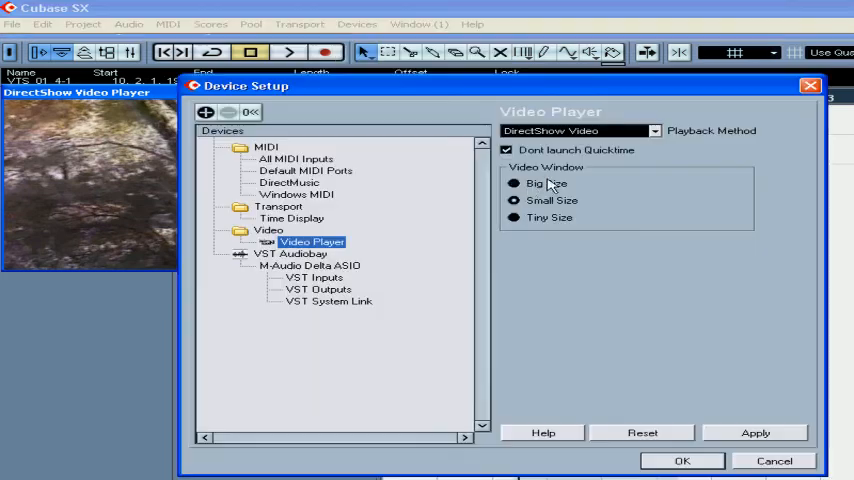
left_click(514, 183)
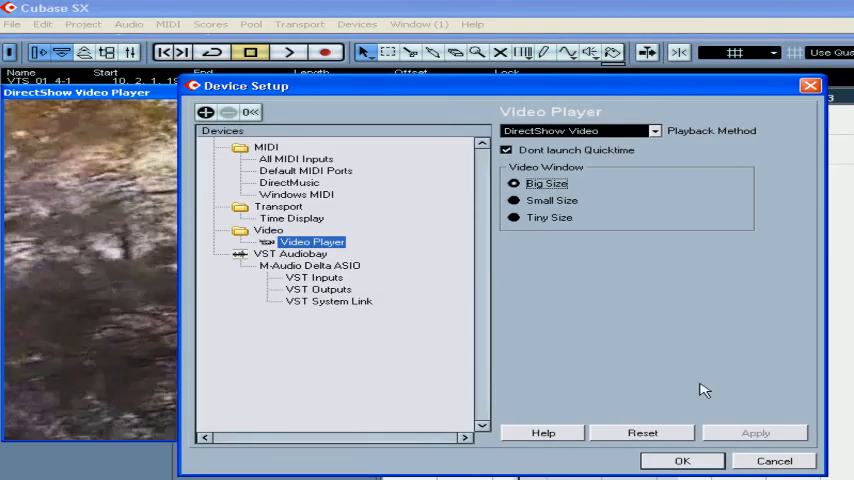
left_click(514, 200)
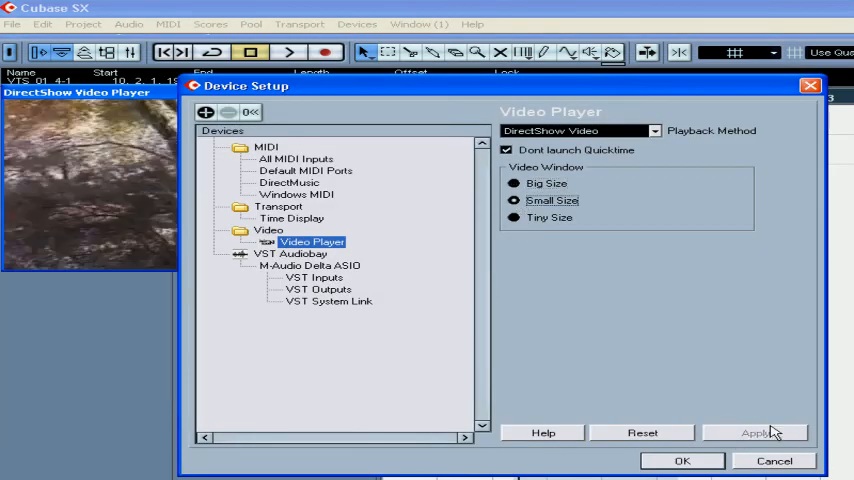
left_click(682, 461)
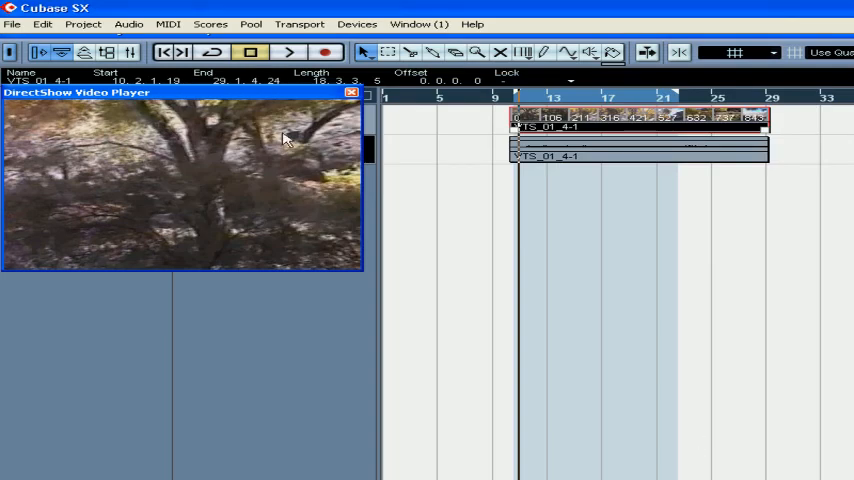
Step: Play the project to preview the video, then stop playback
left_click(288, 52)
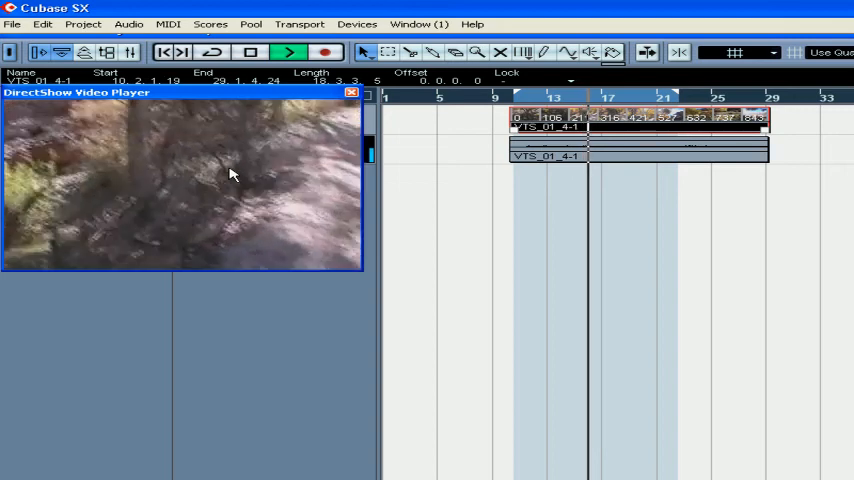
left_click(251, 52)
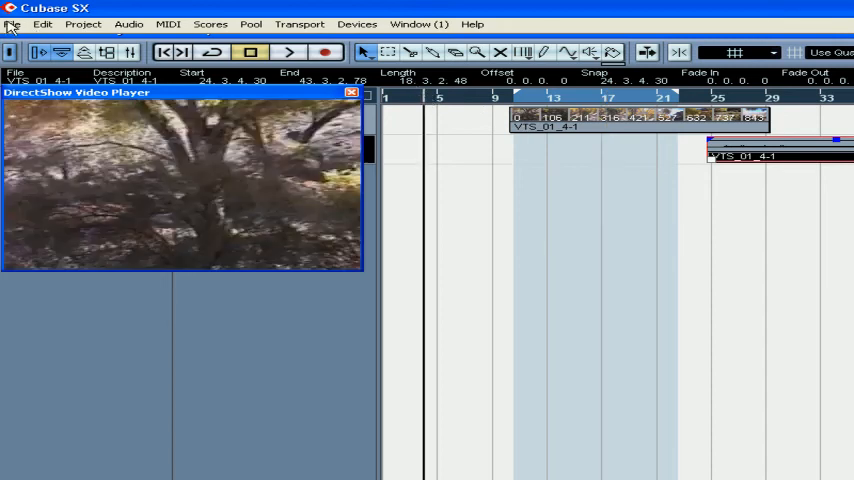
Step: Import audio from the second CD-folder video as event VTS_01_4-03 on a new track
left_click(12, 24)
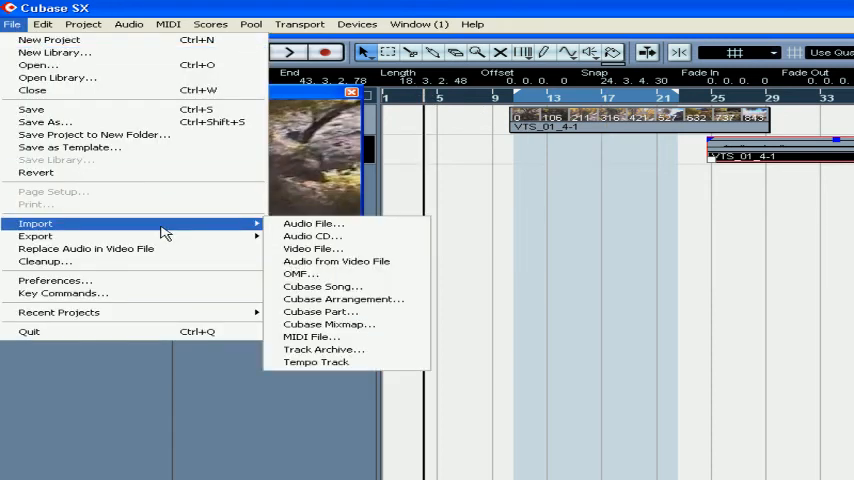
left_click(336, 261)
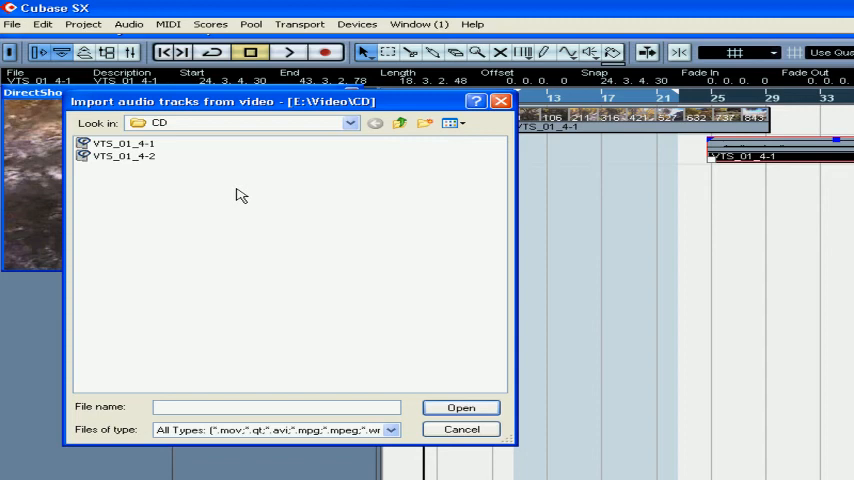
left_click(123, 143)
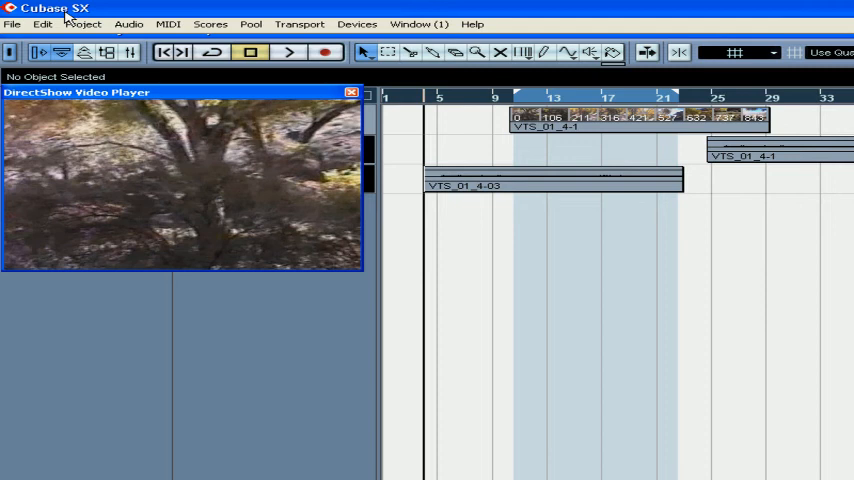
left_click(12, 24)
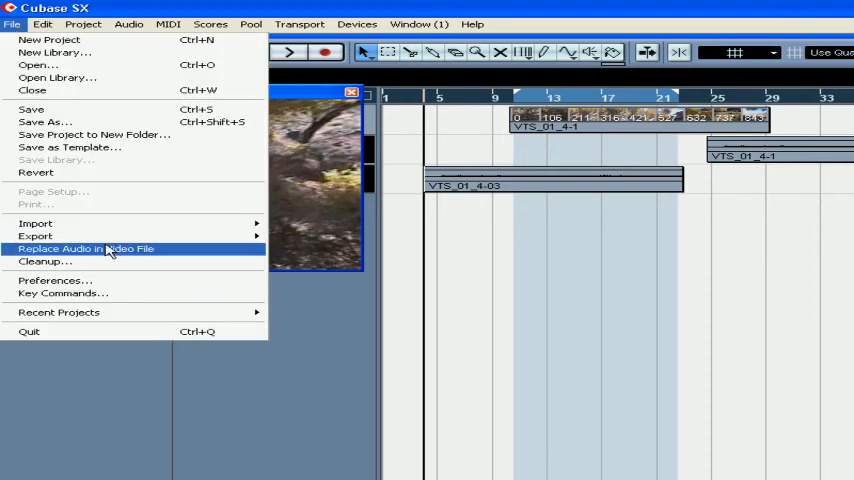
Step: Replace the audio stream in VTS_01_4-2.avi with the Mix wave file
left_click(86, 248)
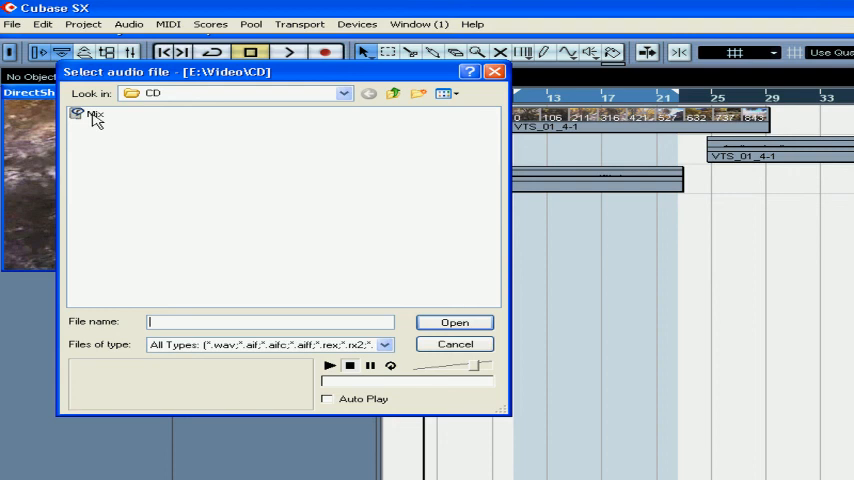
left_click(95, 113)
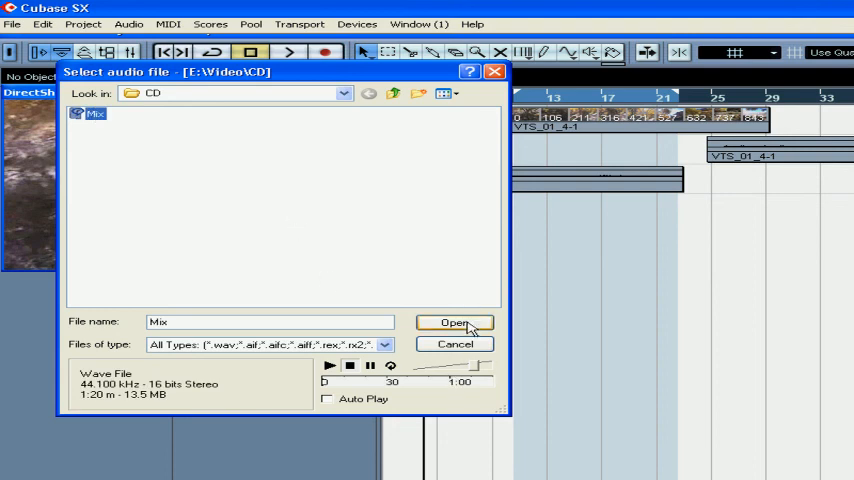
left_click(454, 322)
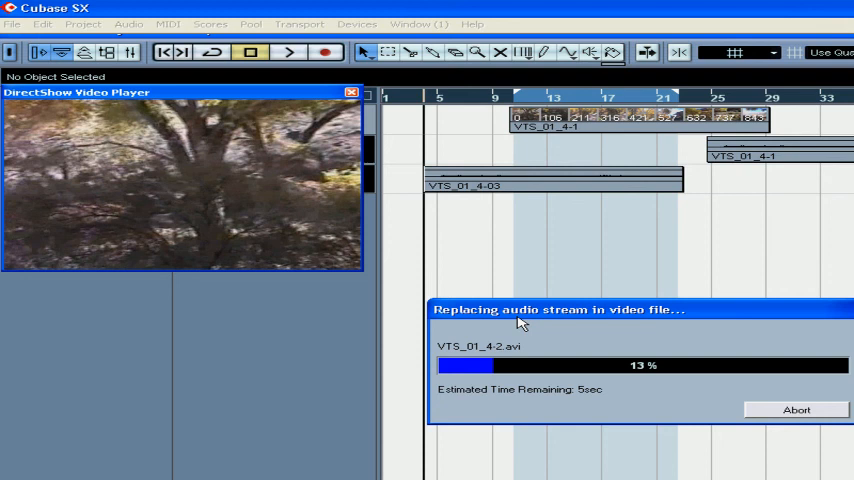